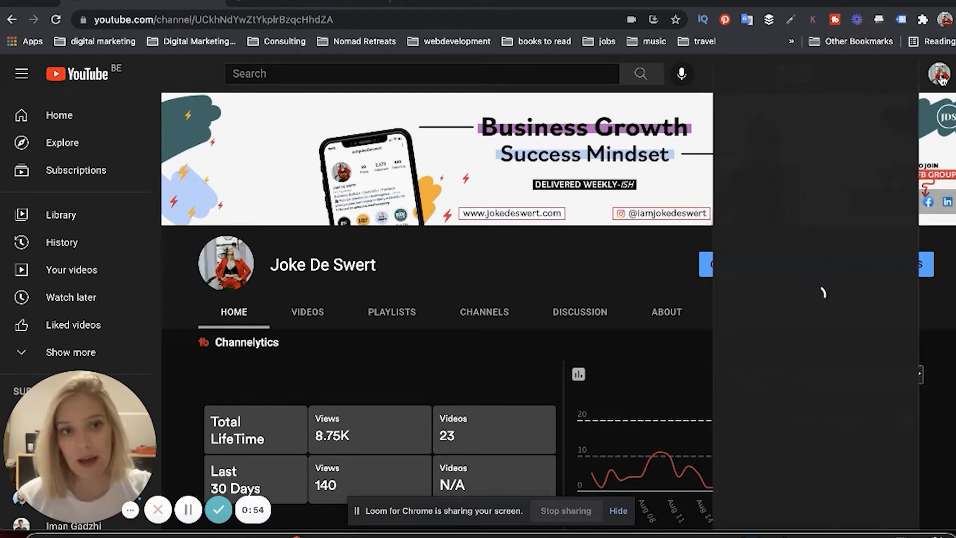
Step: Open YouTube Studio for the current channel from the profile avatar's account menu
click(941, 73)
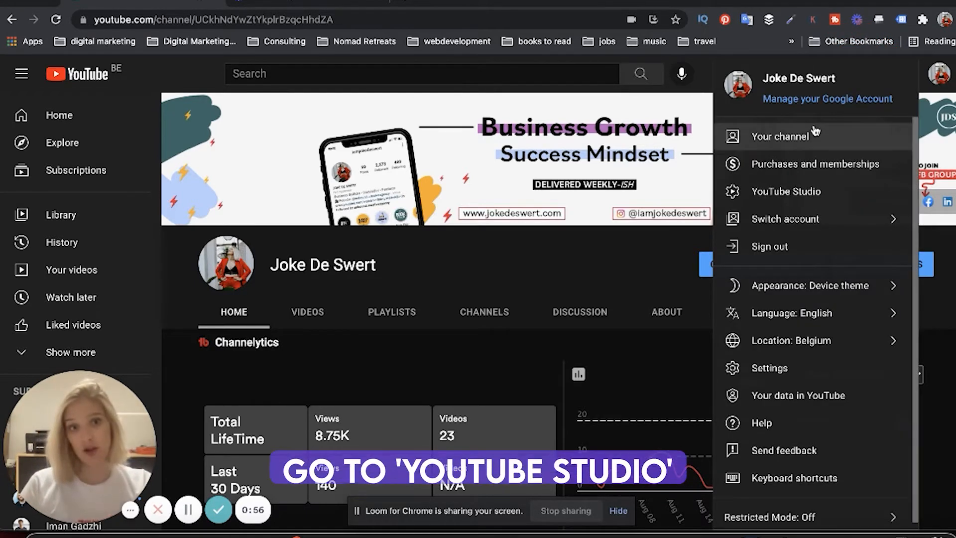
click(786, 190)
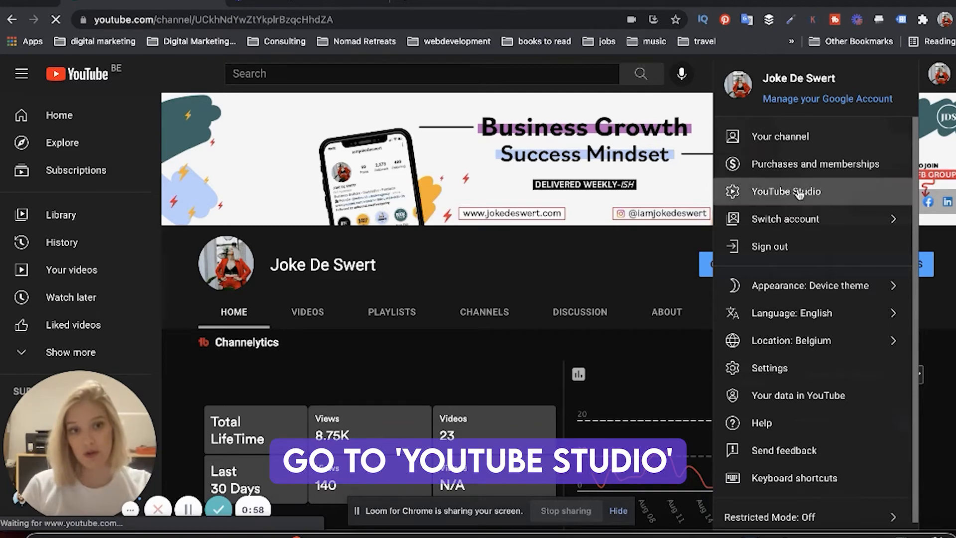
click(786, 192)
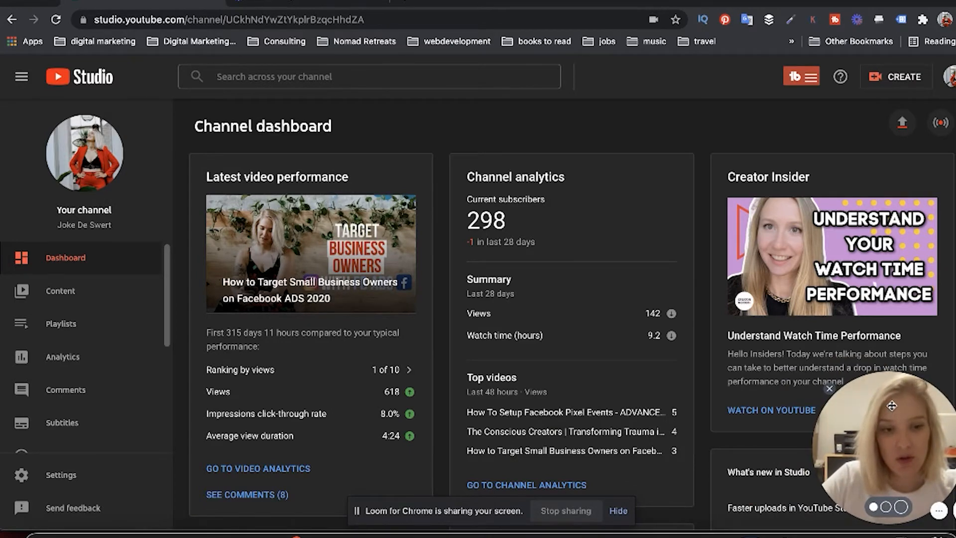
mouse_move(128, 438)
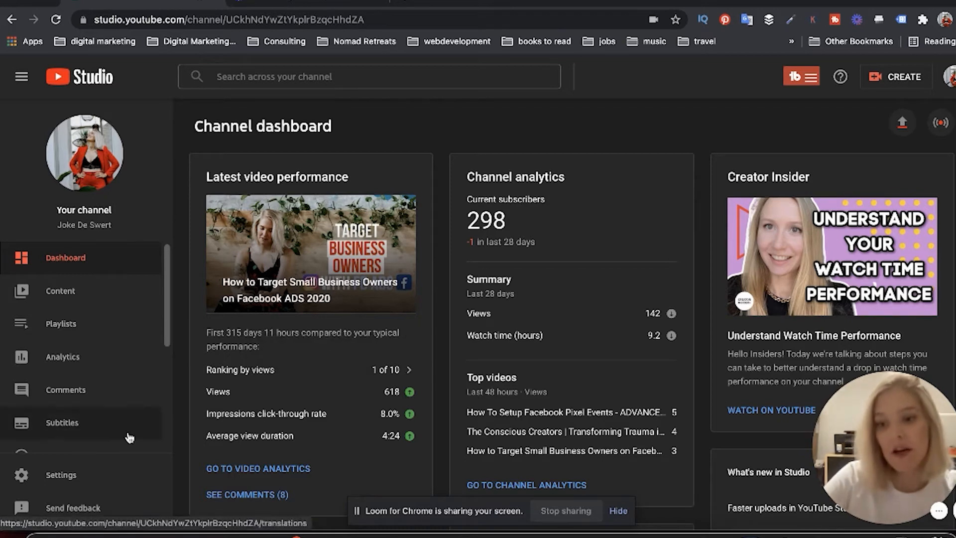
mouse_move(149, 209)
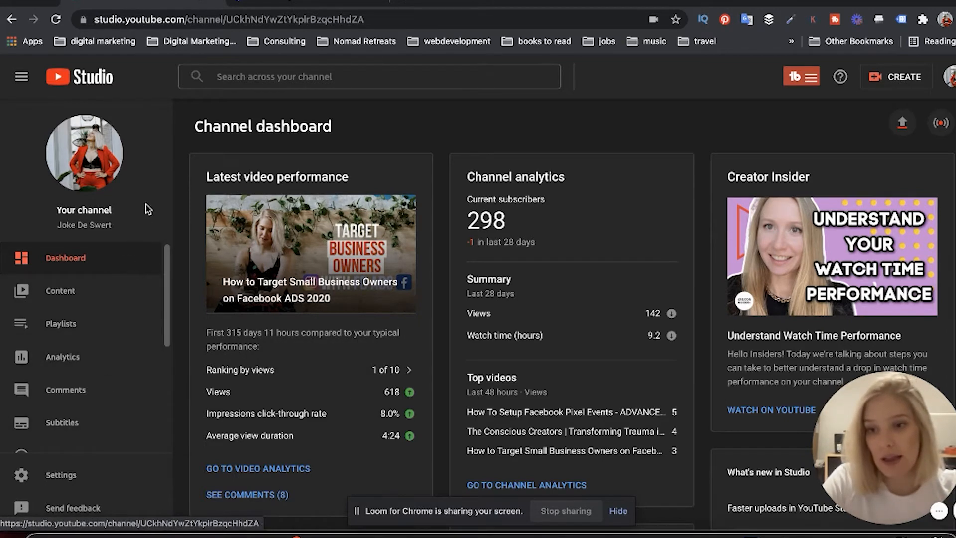
mouse_move(60, 475)
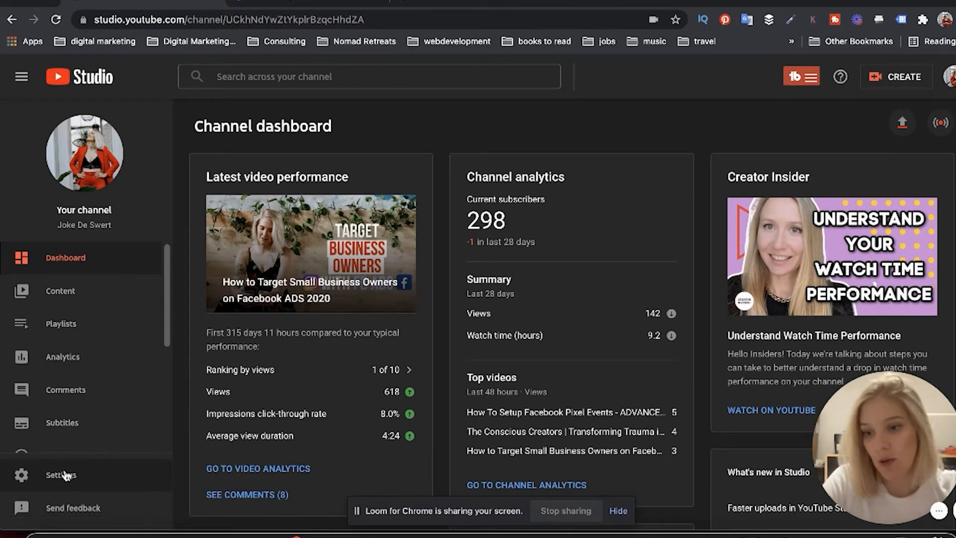
Step: Reach Manage YouTube account via Studio Settings, Channel, Advanced settings
click(60, 475)
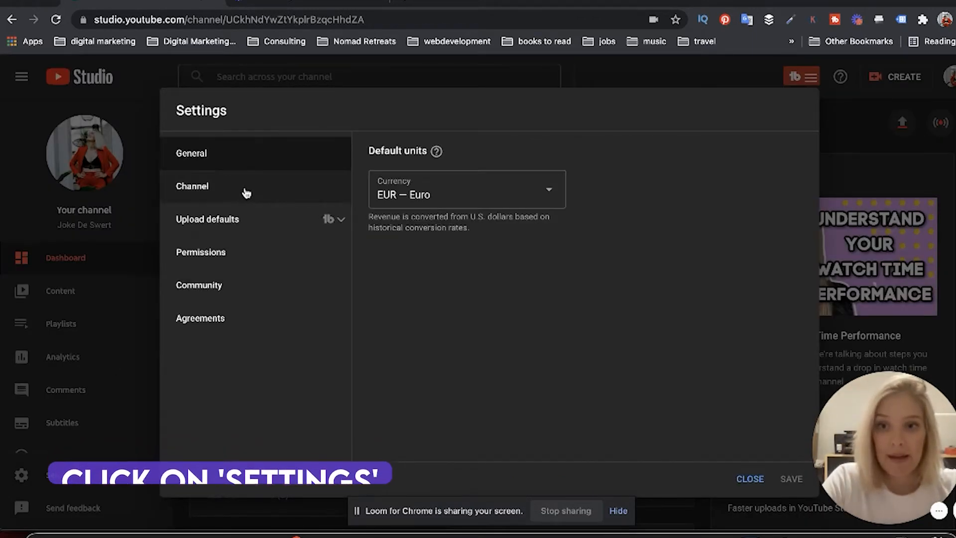
click(193, 186)
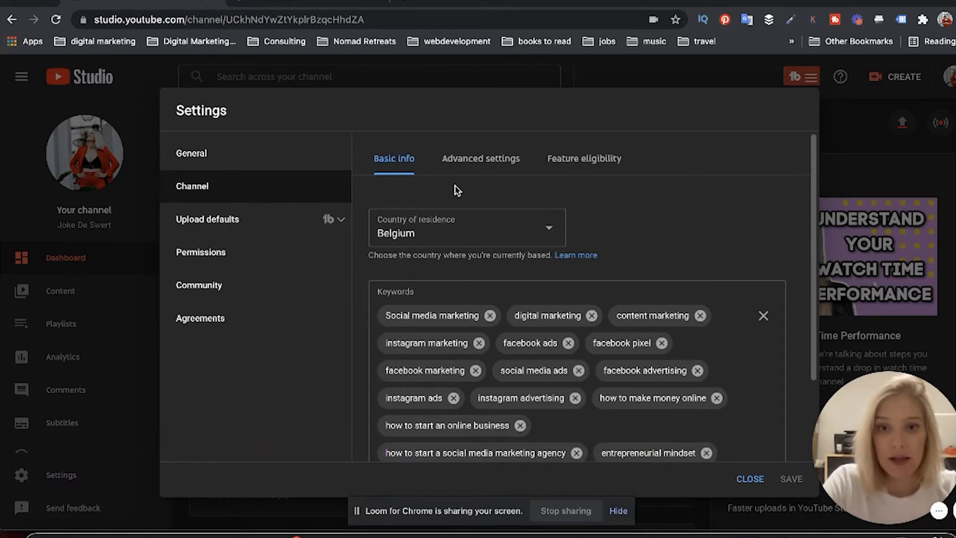
click(480, 159)
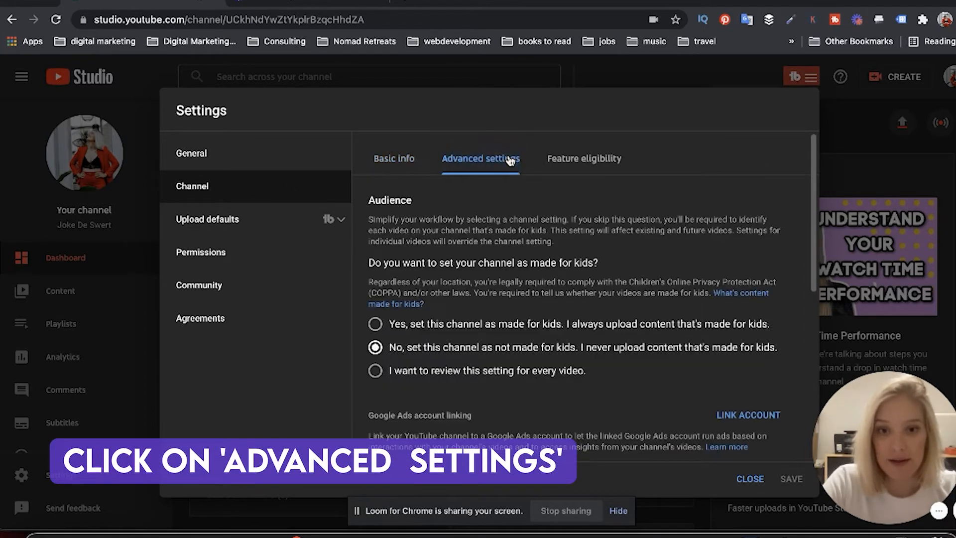
scroll(down, 3)
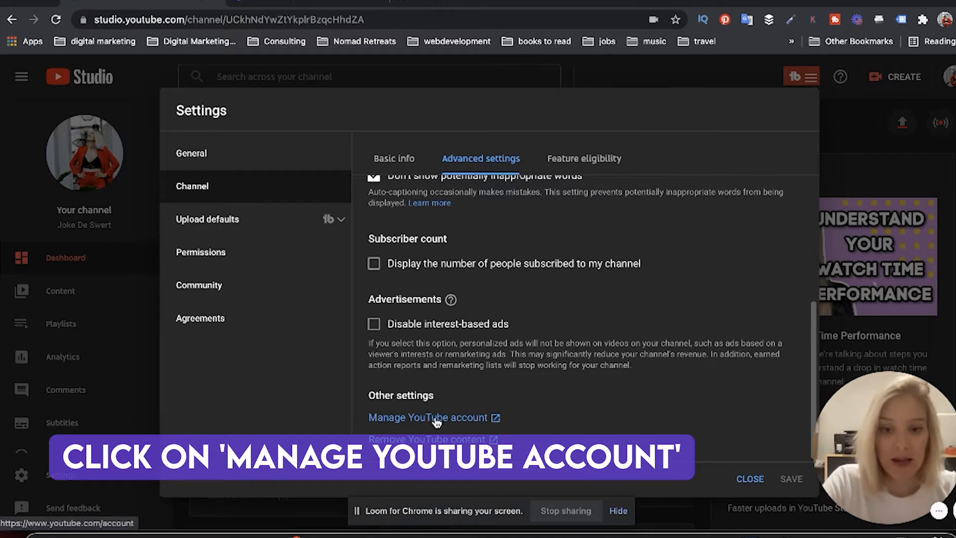
click(429, 417)
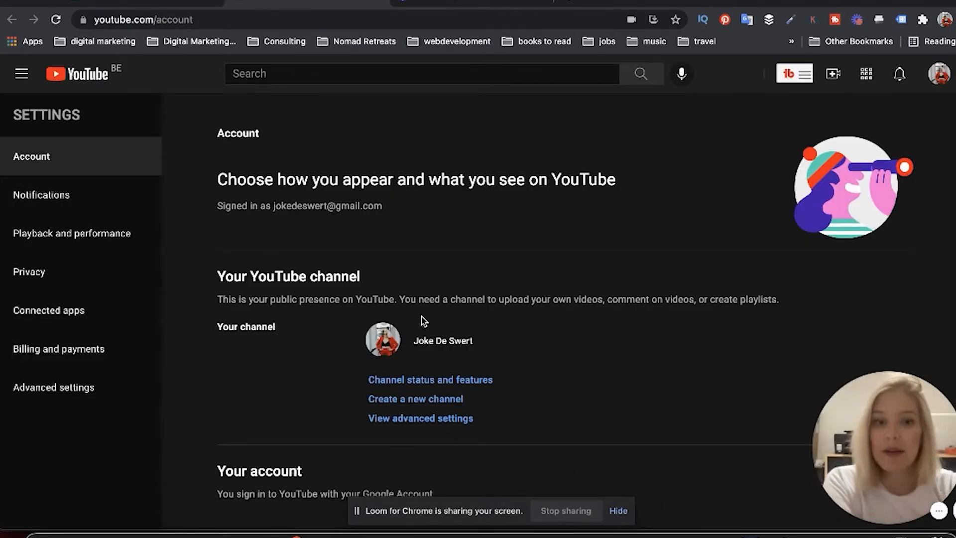
mouse_move(633, 285)
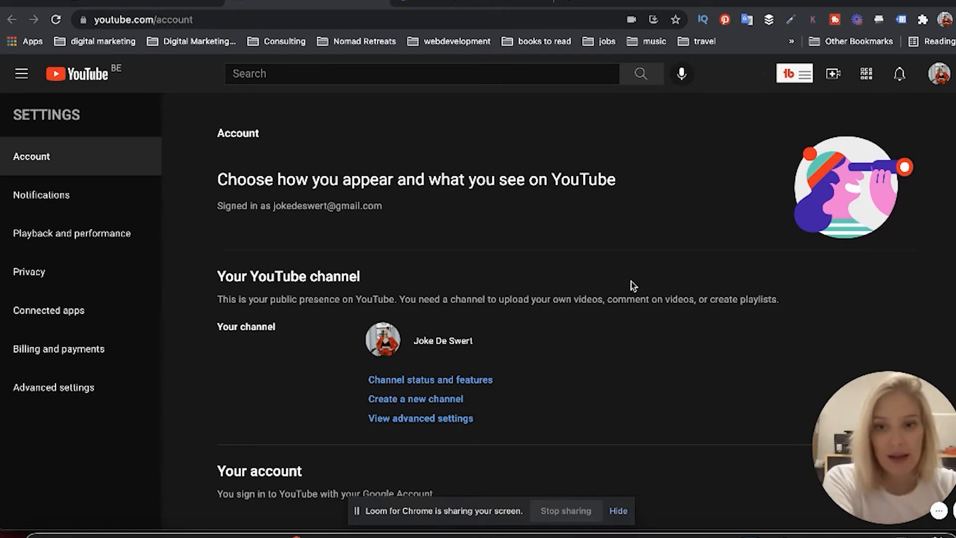
Step: Choose Create a new channel on the Account settings page
scroll(down, 3)
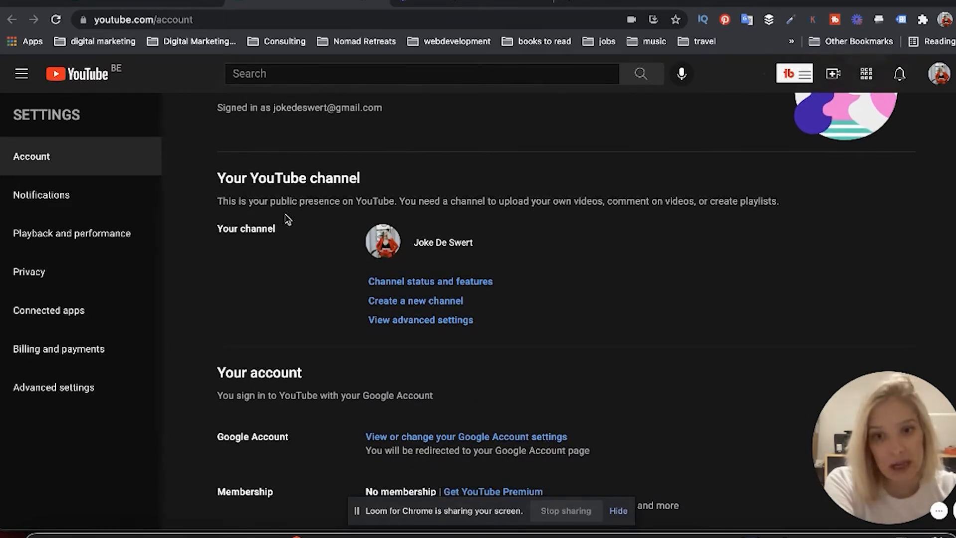
mouse_move(380, 212)
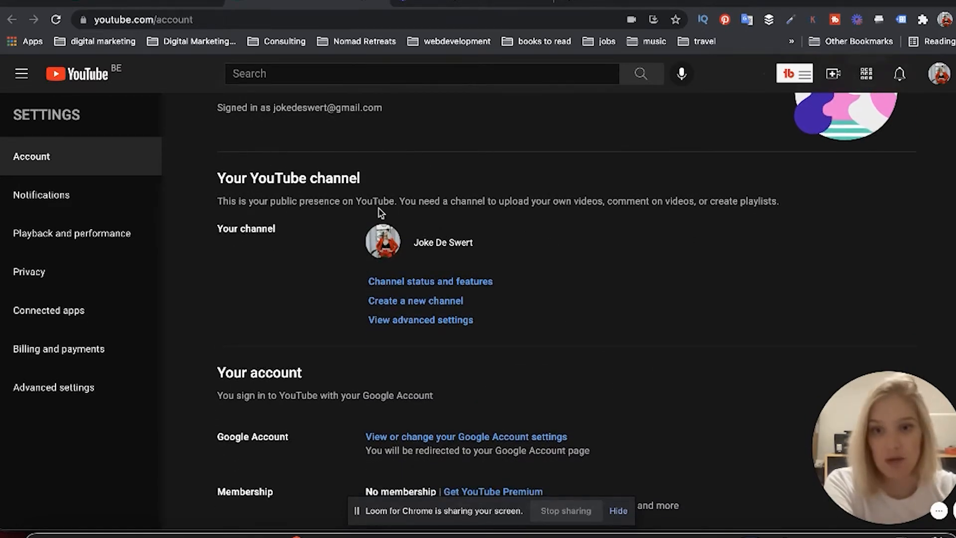
mouse_move(376, 215)
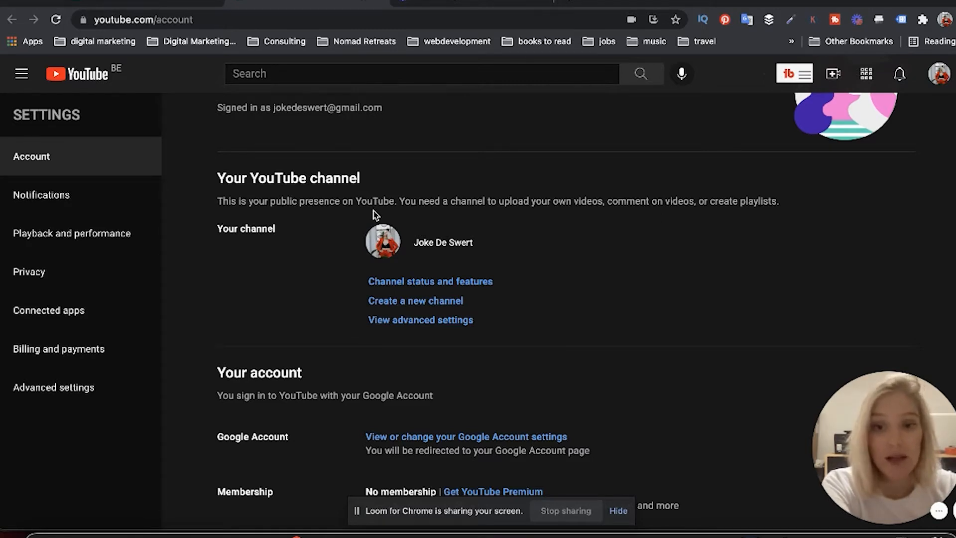
mouse_move(514, 287)
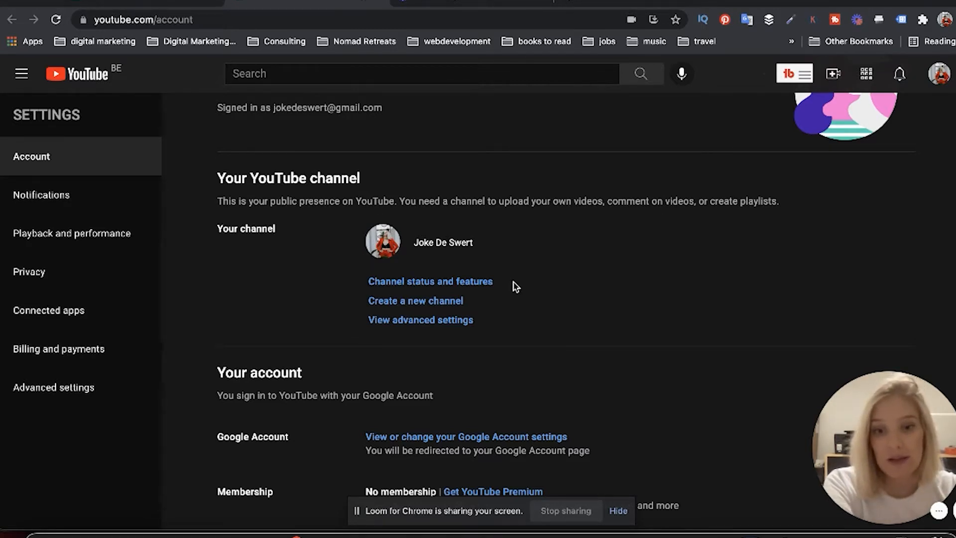
mouse_move(415, 301)
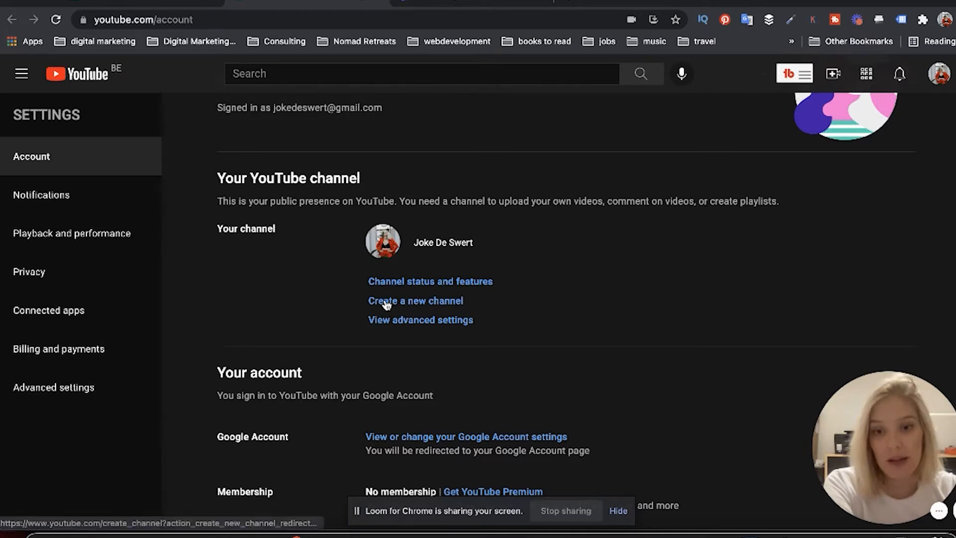
click(415, 301)
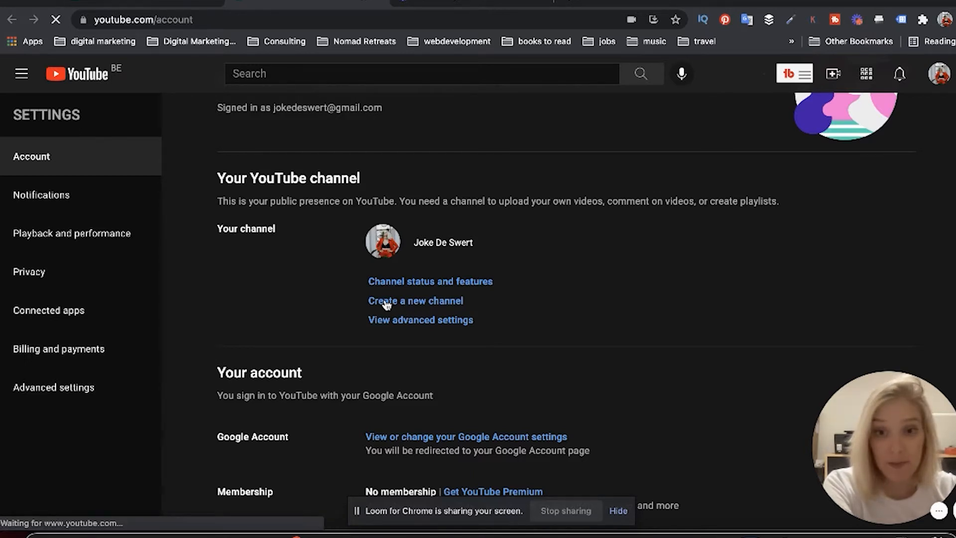
click(415, 301)
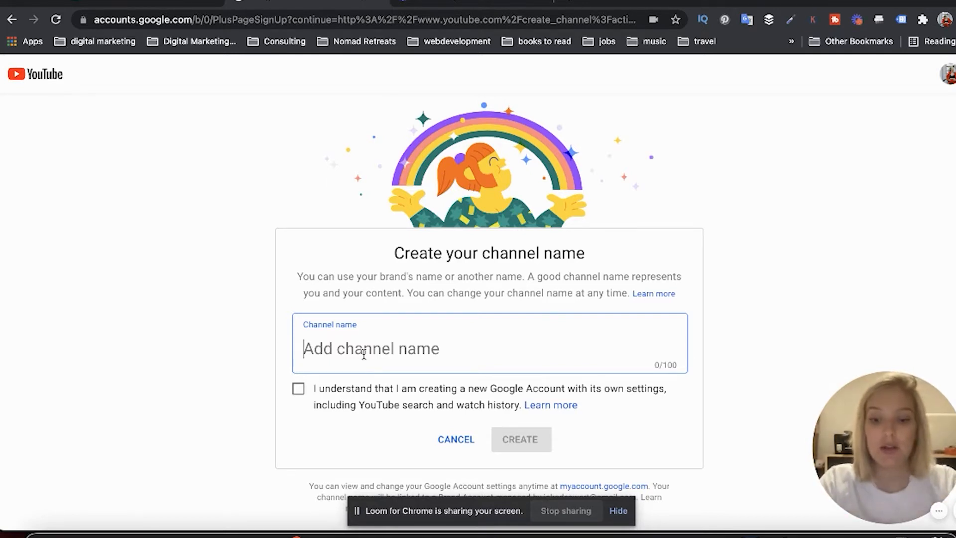
Step: Create the channel 'What The Mommas', ticking the new-account acknowledgement
text(What)
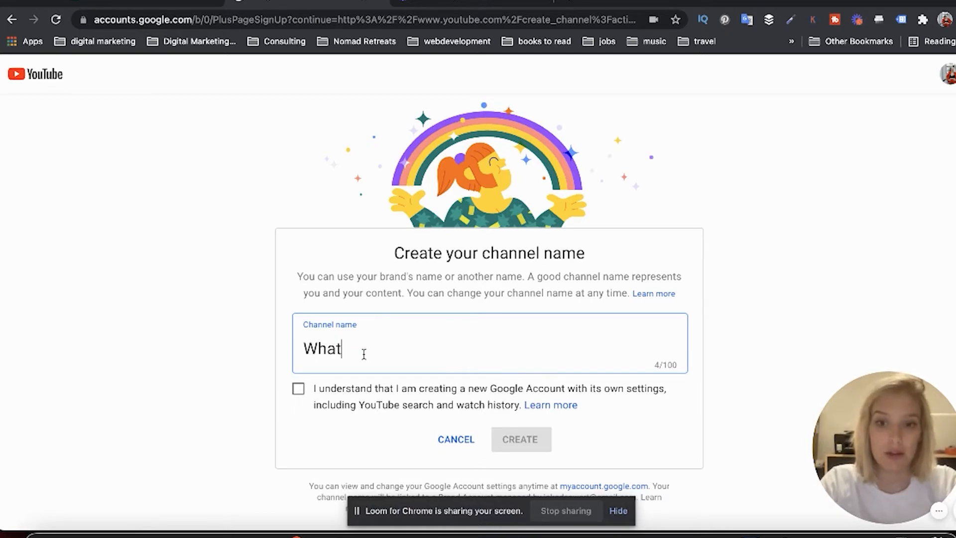
text(The)
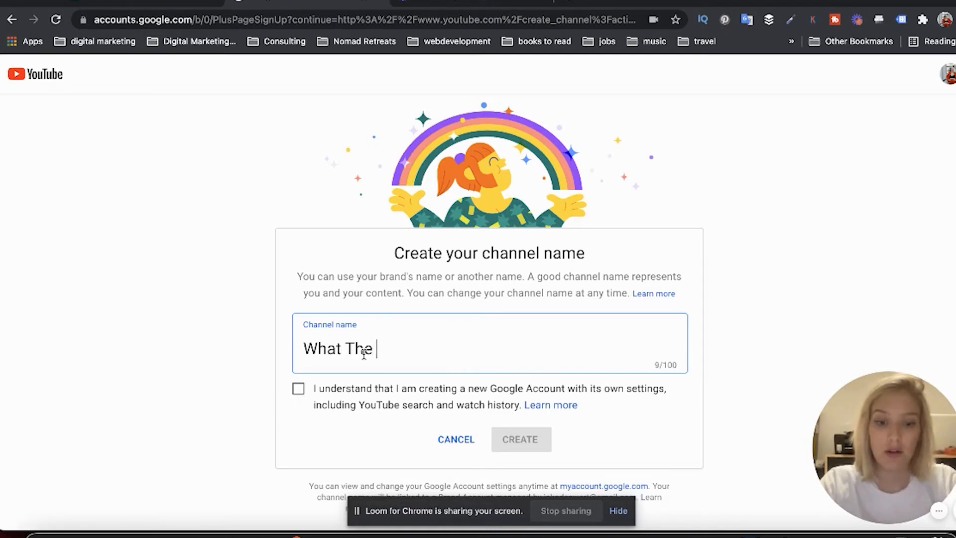
text(Mommas)
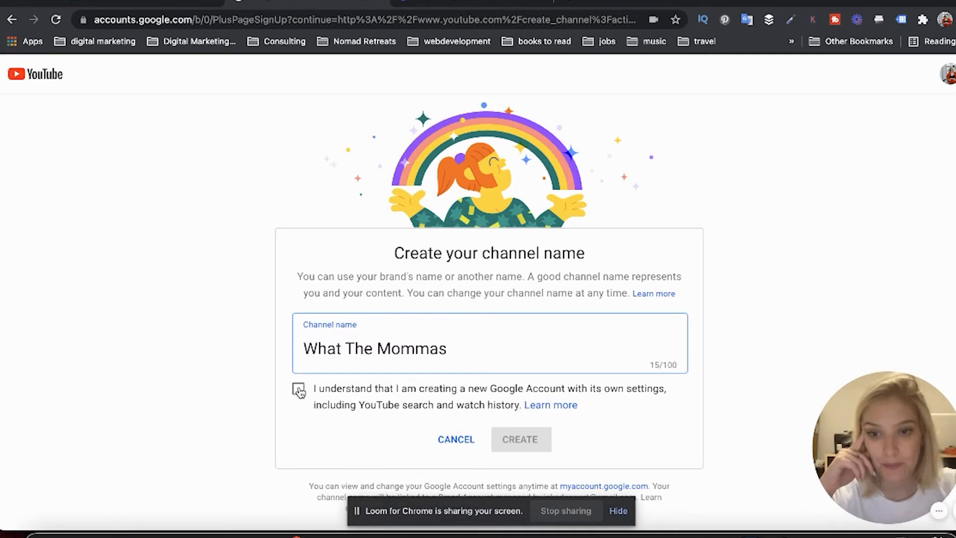
click(298, 389)
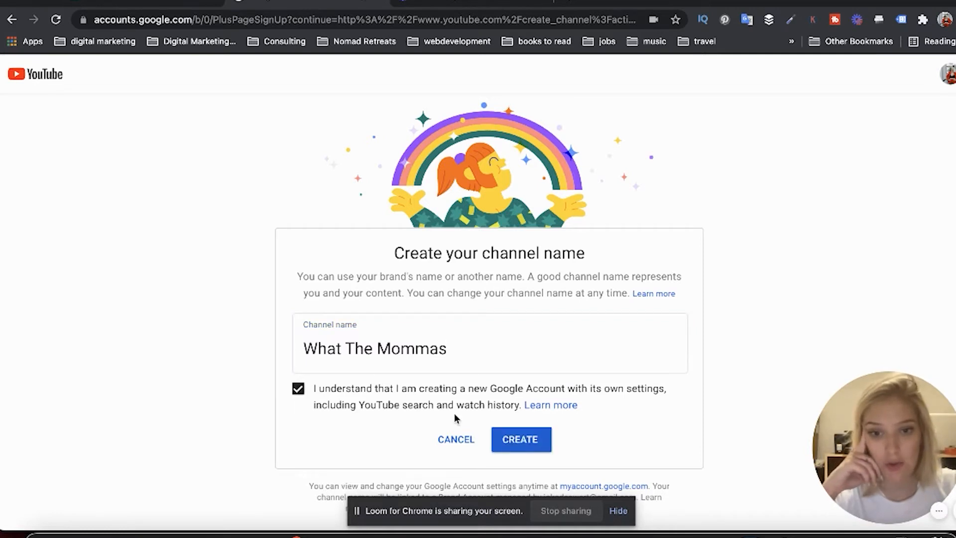
mouse_move(437, 418)
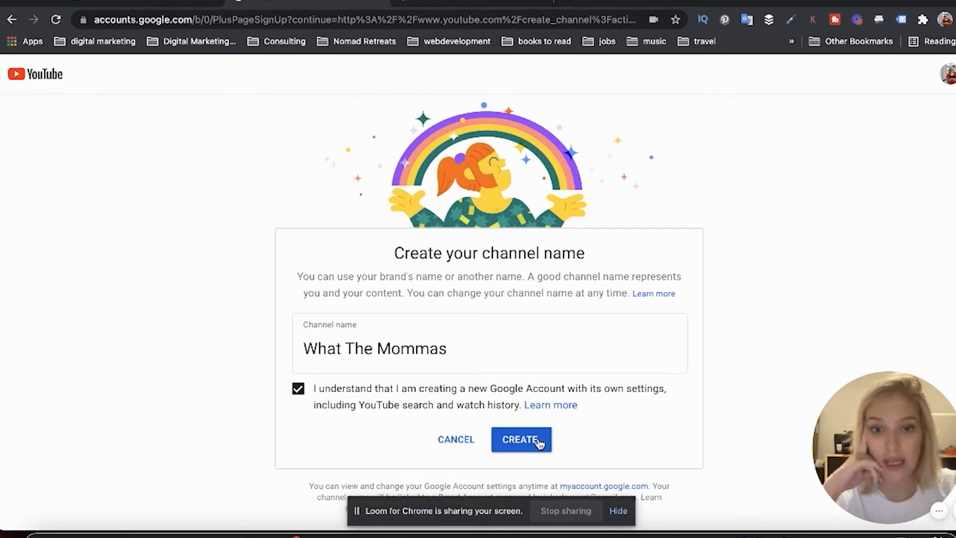
click(521, 439)
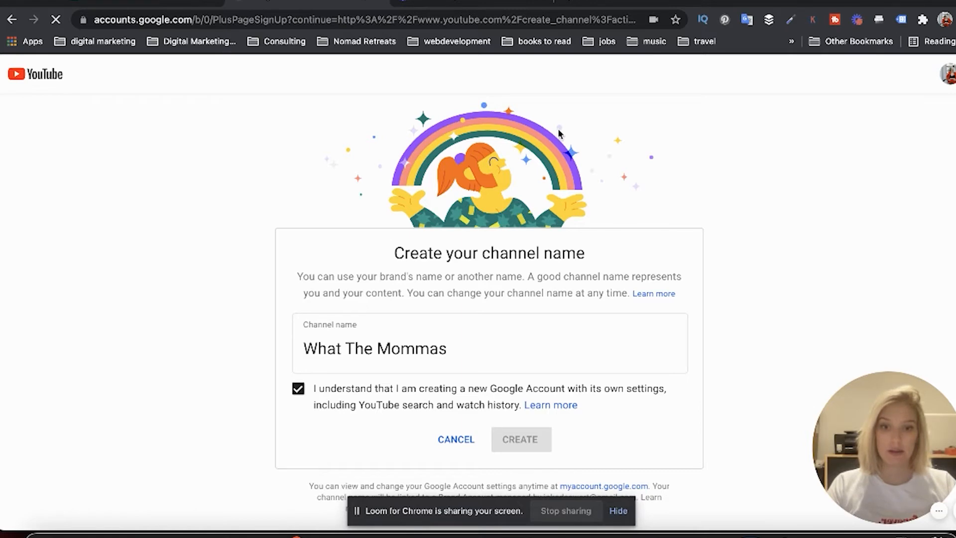
click(519, 439)
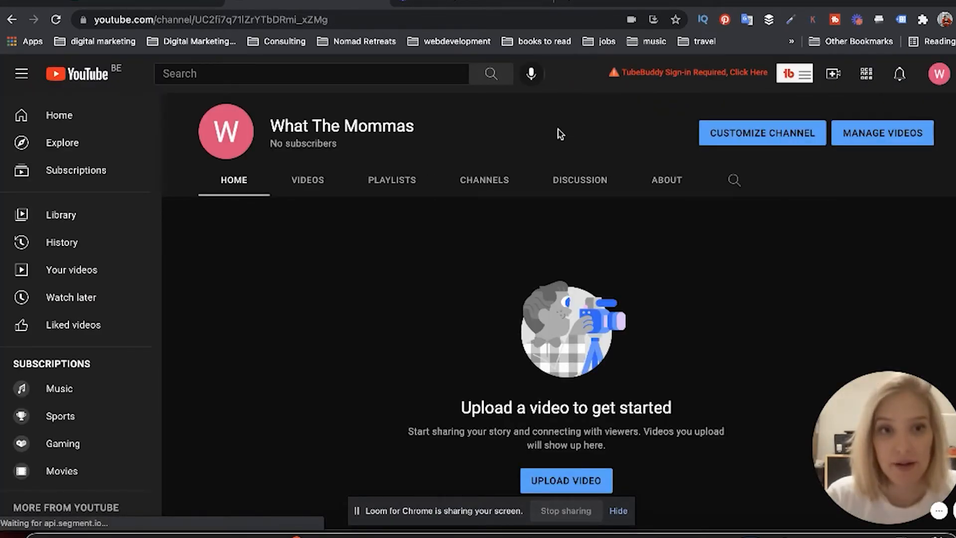
mouse_move(425, 156)
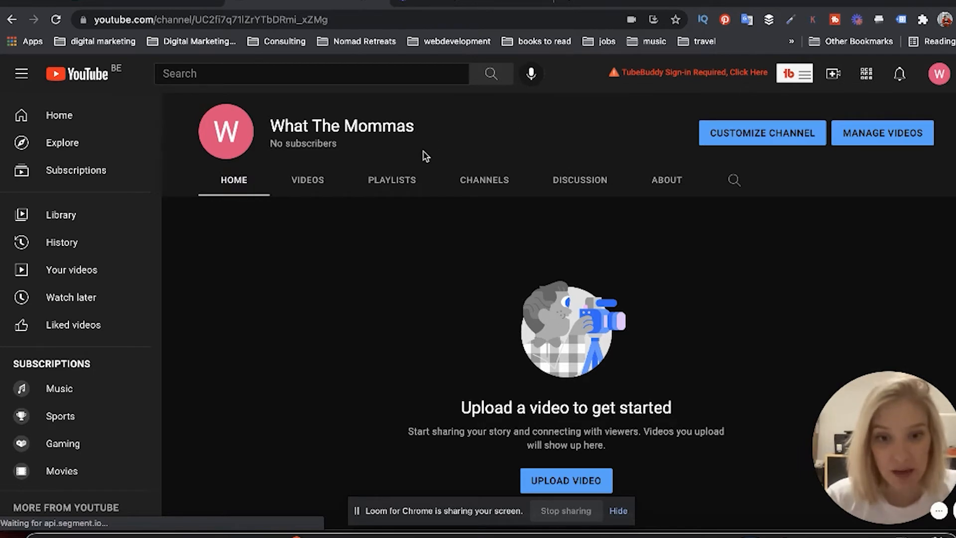
Step: Show all channels via Switch account, listing the original channel and What The Mommas
click(945, 74)
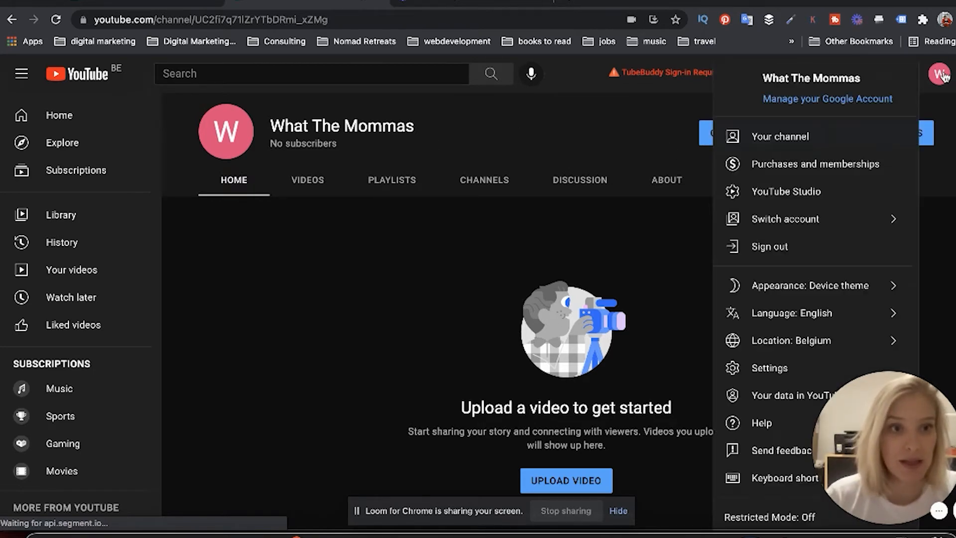
mouse_move(785, 218)
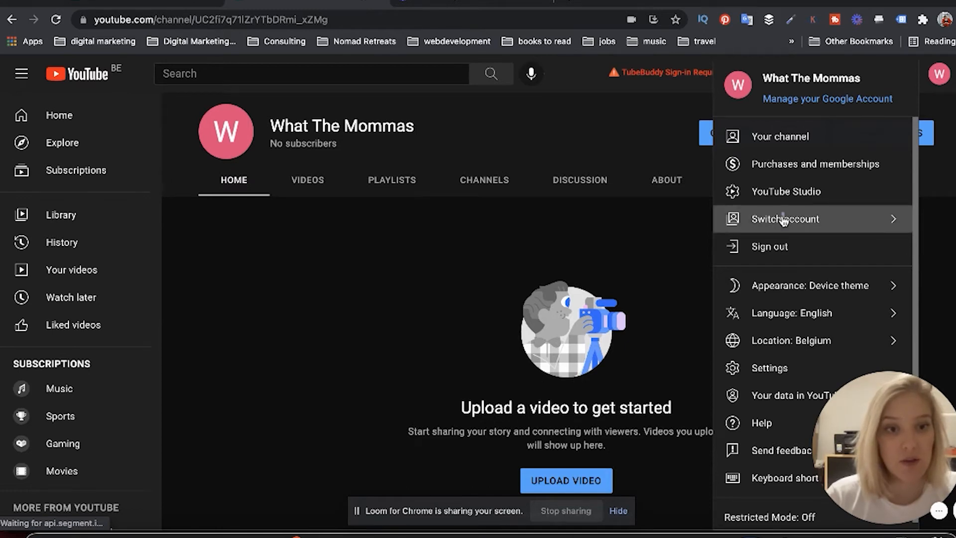
click(786, 218)
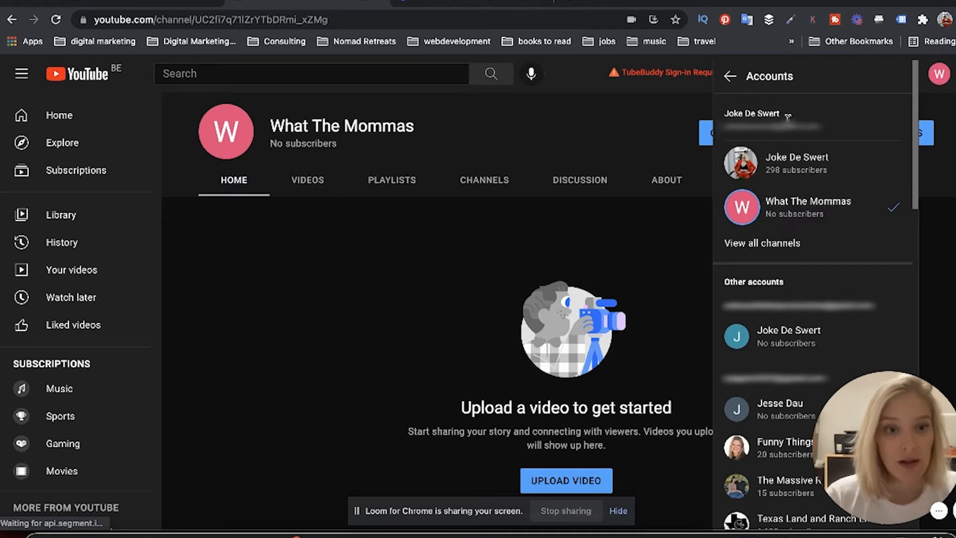
mouse_move(786, 394)
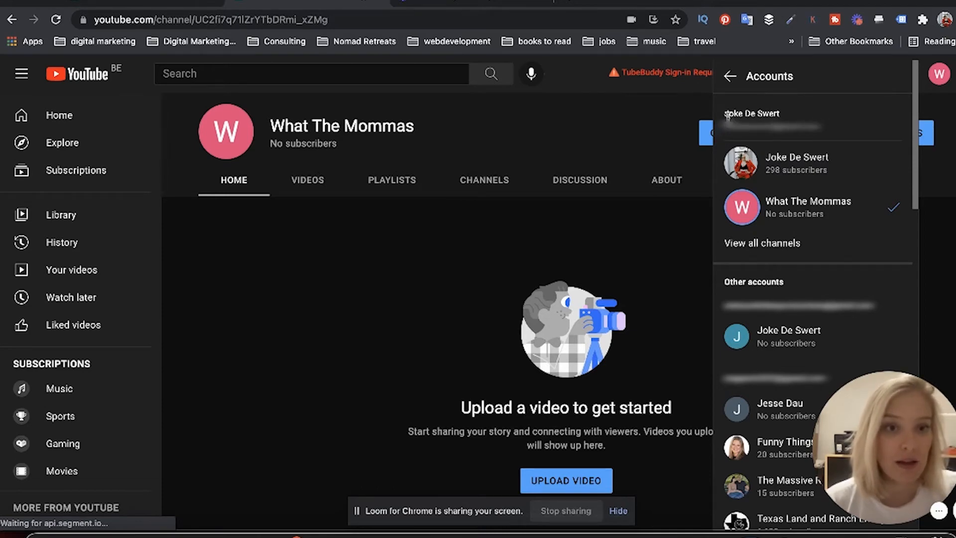
mouse_move(832, 136)
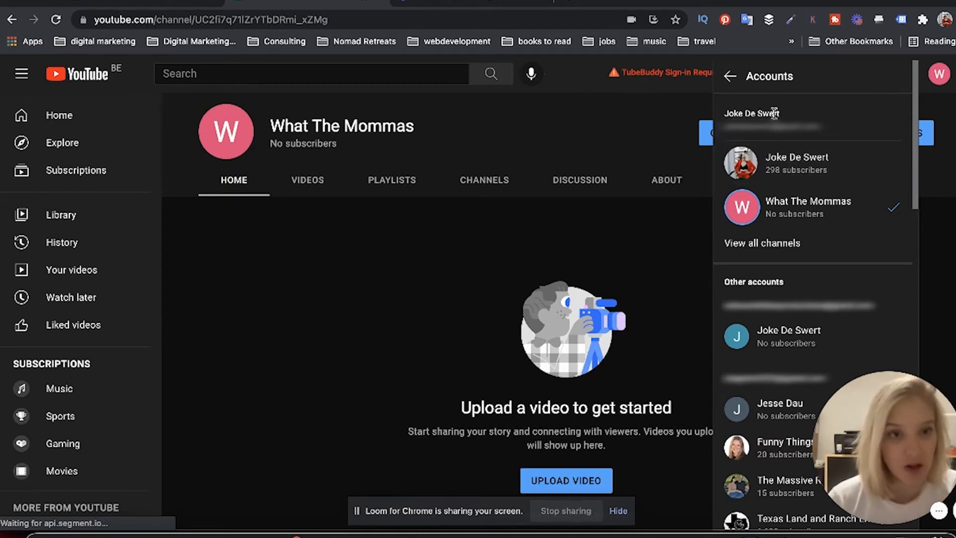
mouse_move(797, 163)
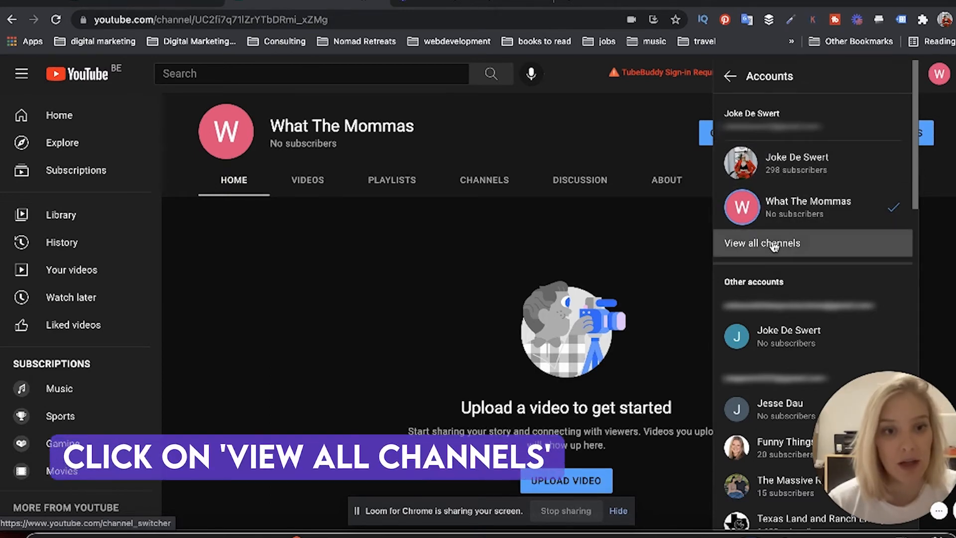
click(762, 242)
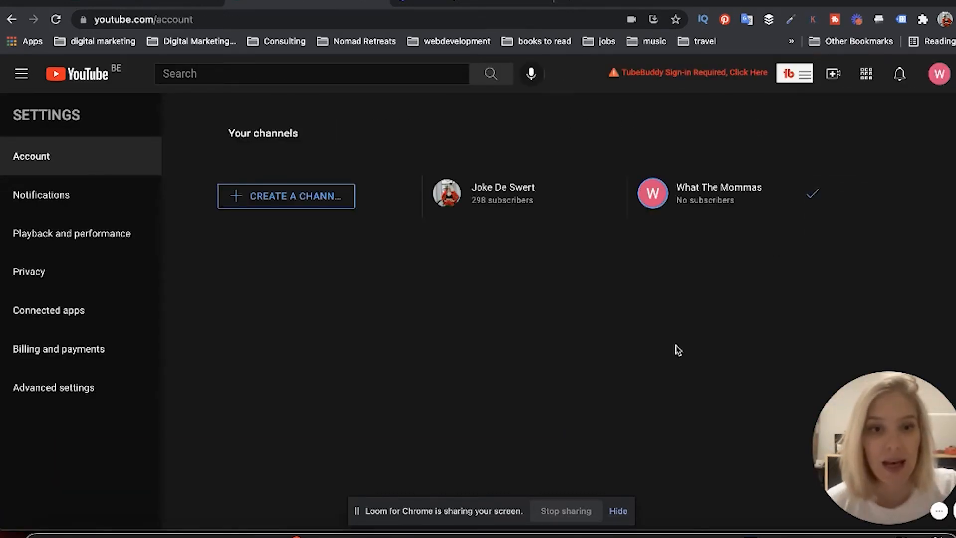
mouse_move(527, 292)
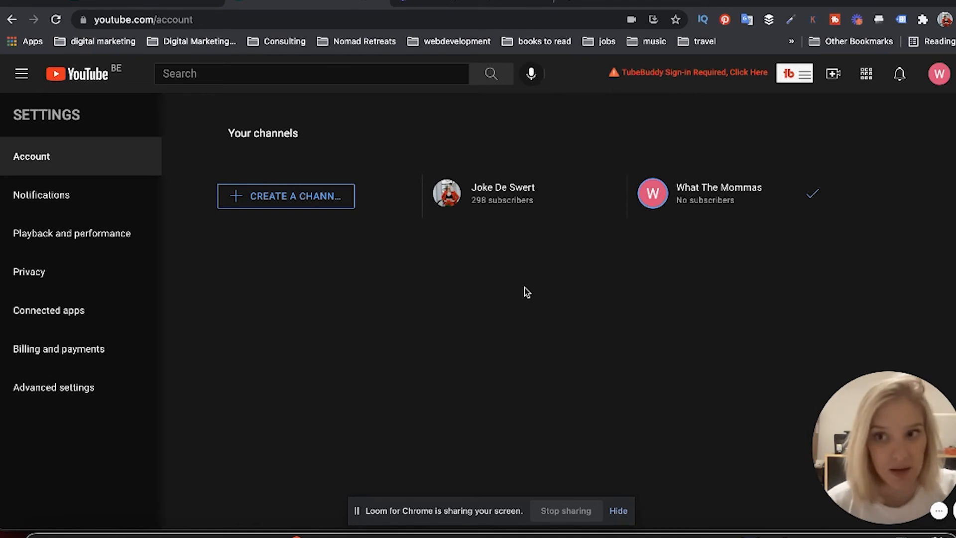
mouse_move(344, 206)
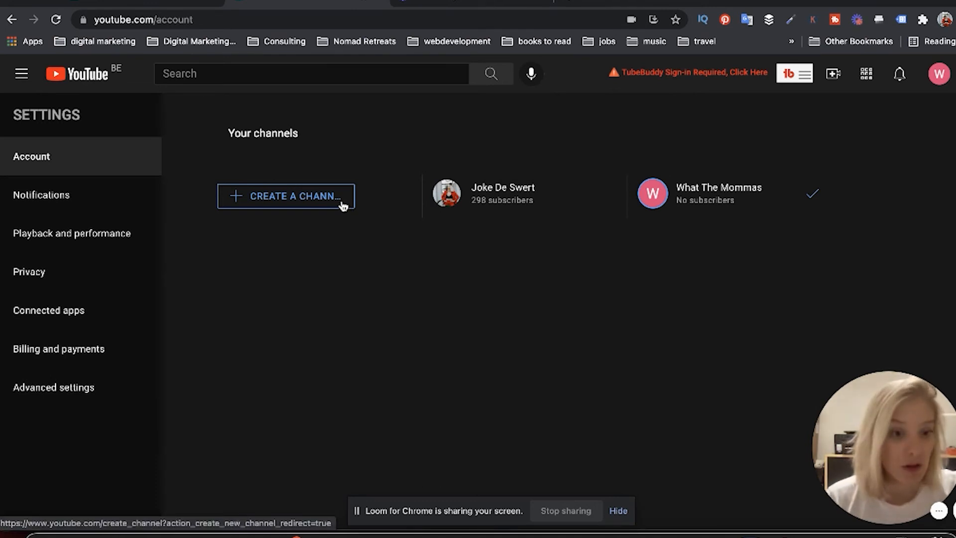
mouse_move(705, 374)
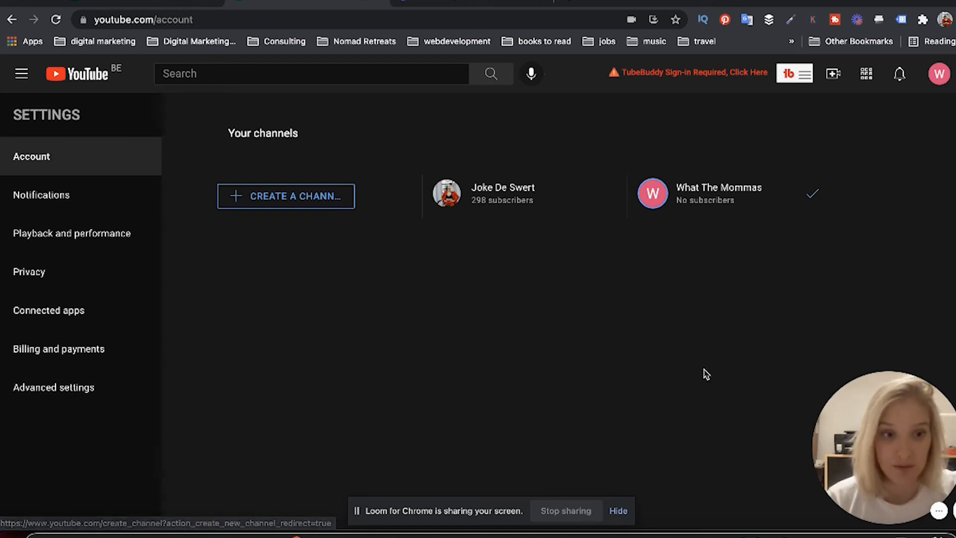